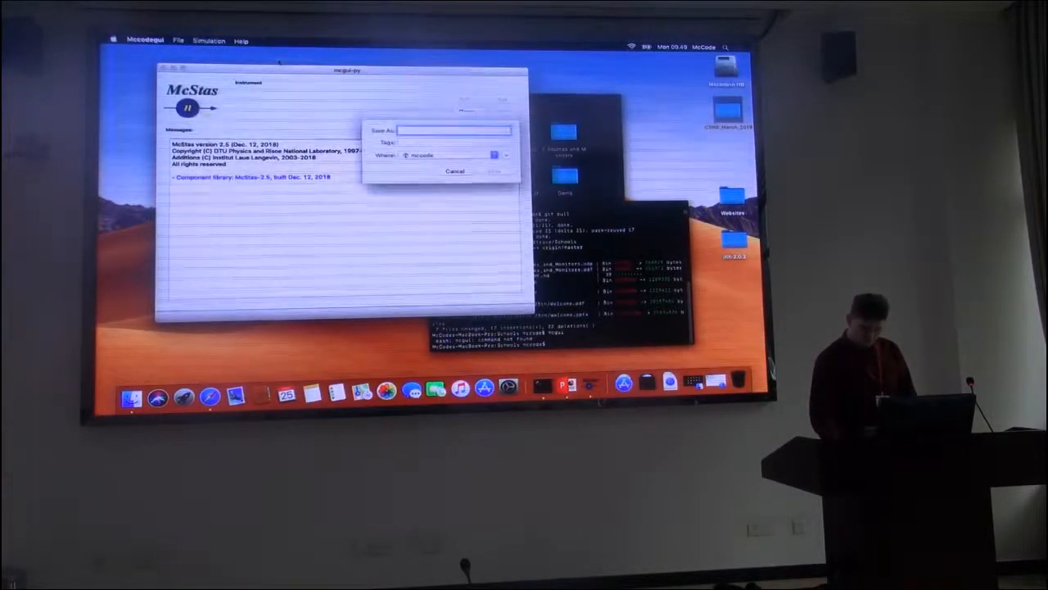
# - Save the new instrument file under the name demo
pyautogui.write('demo')
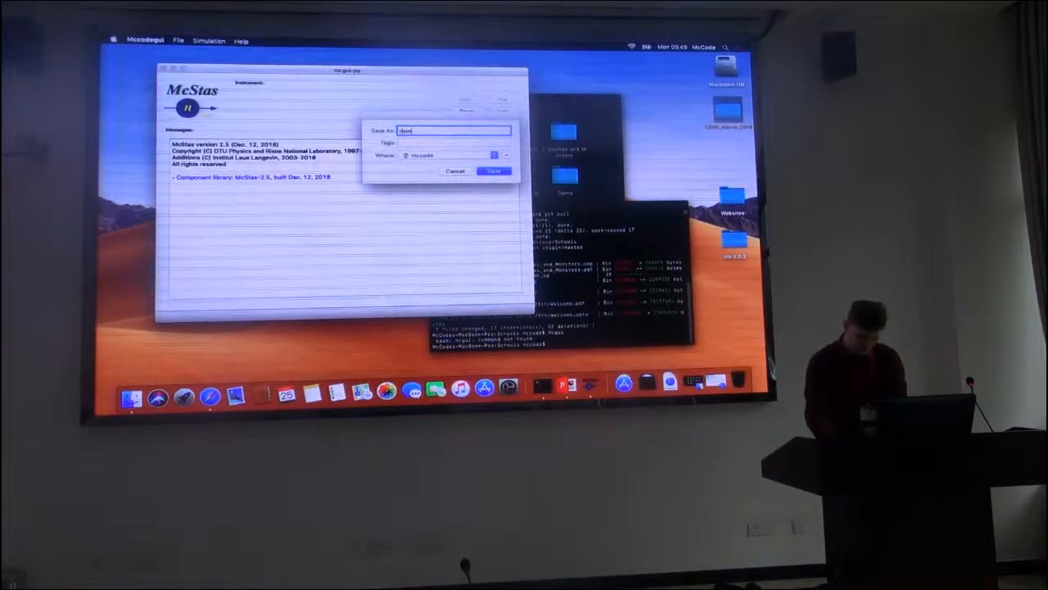
pyautogui.write('o')
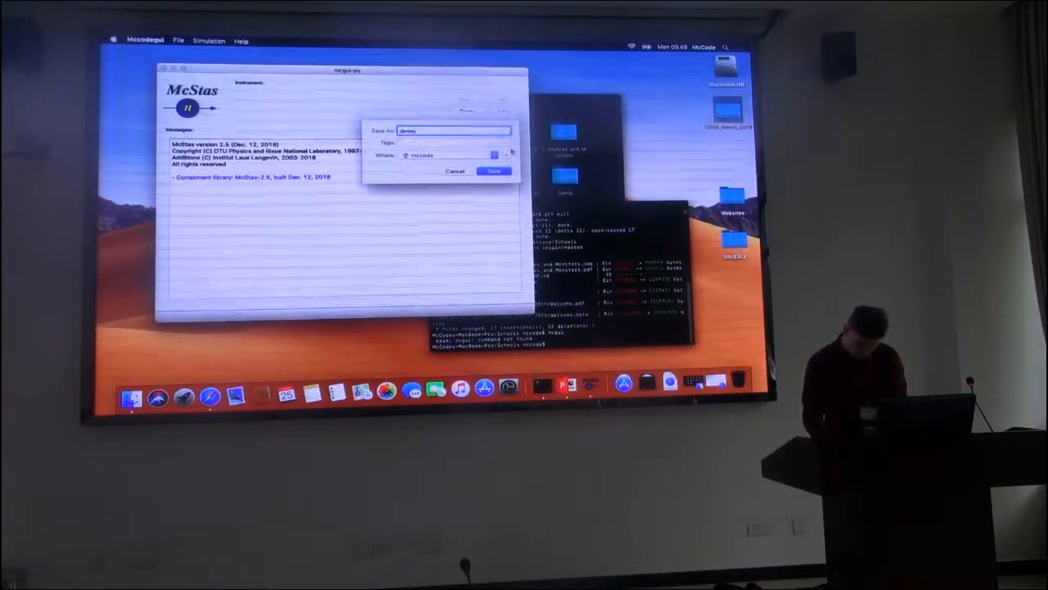
pyautogui.click(493, 172)
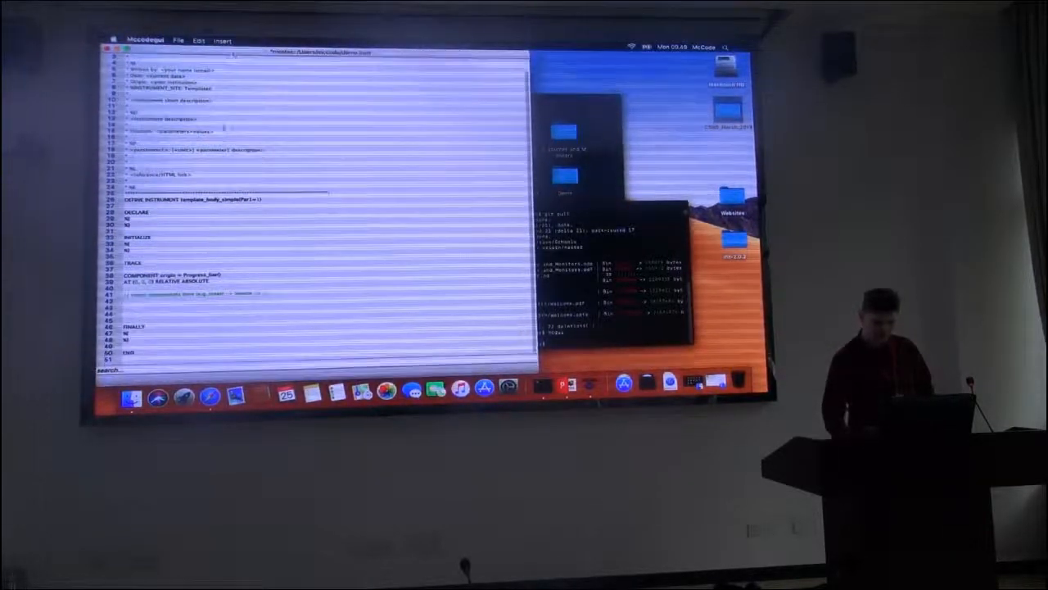
# - Insert a Source_simple component into the trace section, placed RELATIVE origin
pyautogui.click(223, 39)
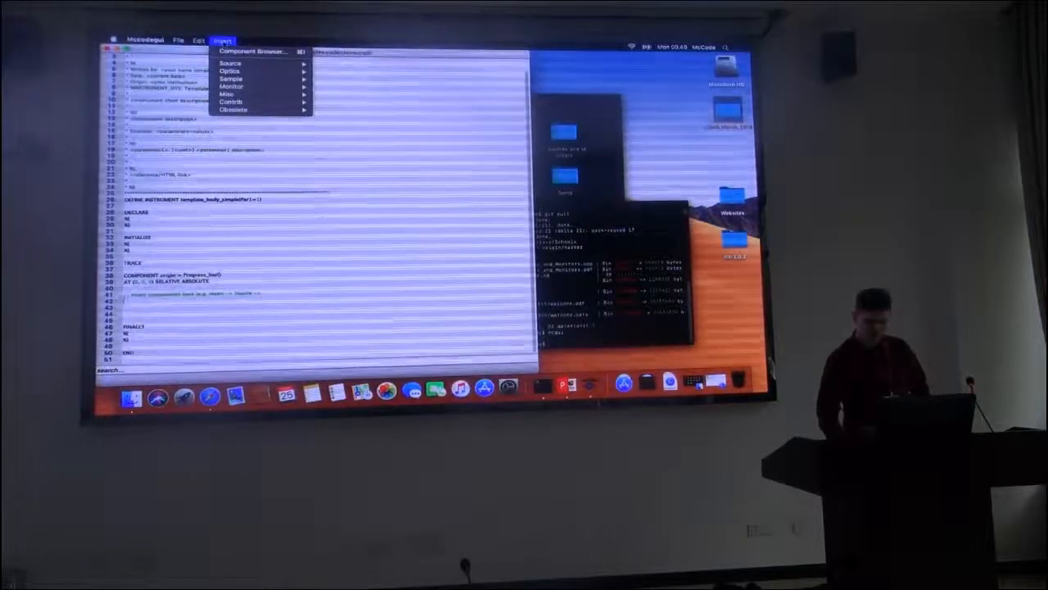
pyautogui.moveTo(231, 62)
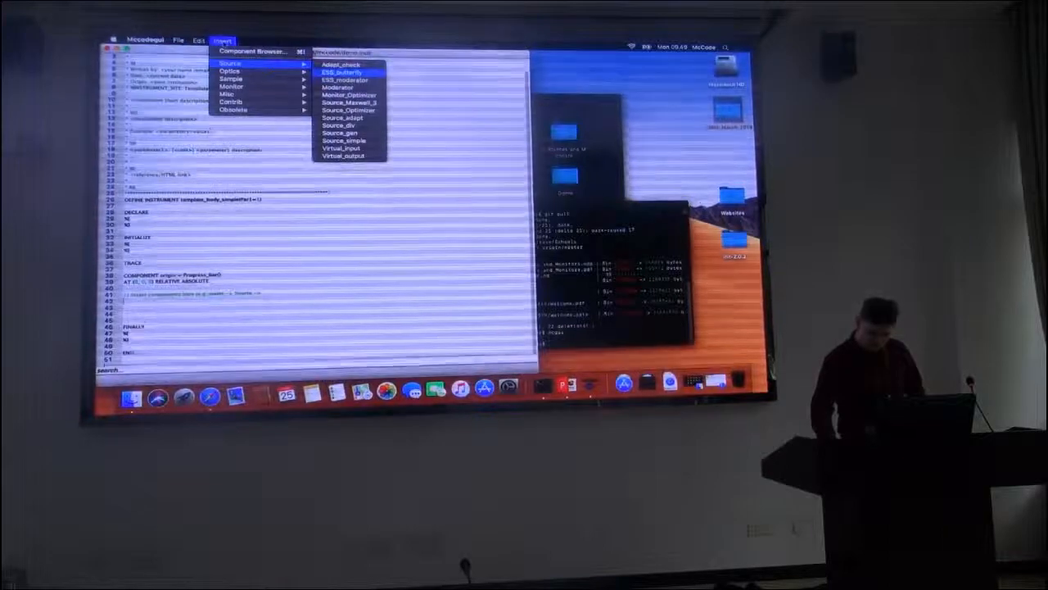
pyautogui.moveTo(344, 141)
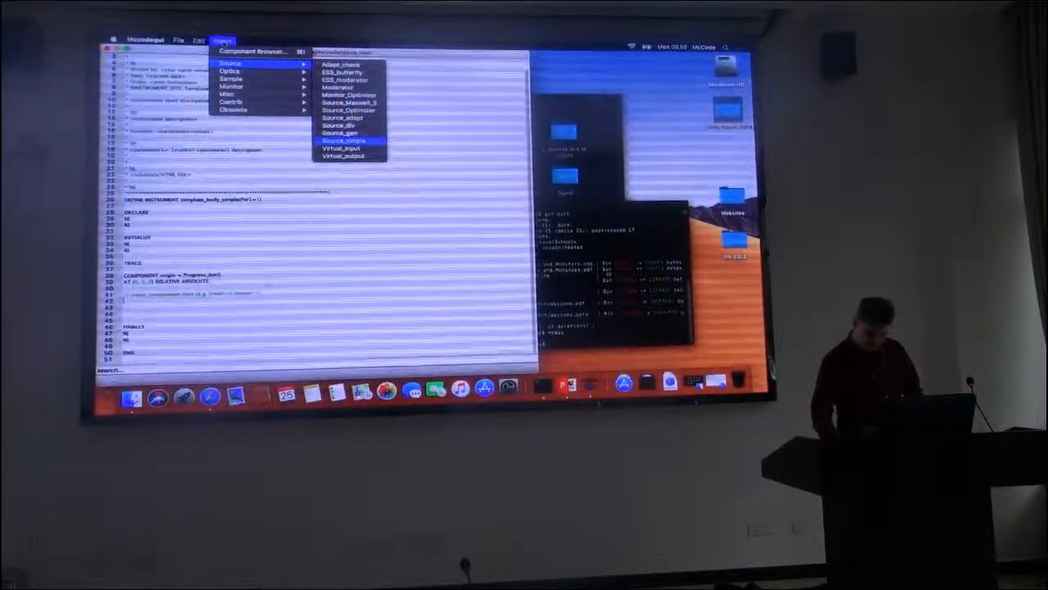
pyautogui.click(344, 141)
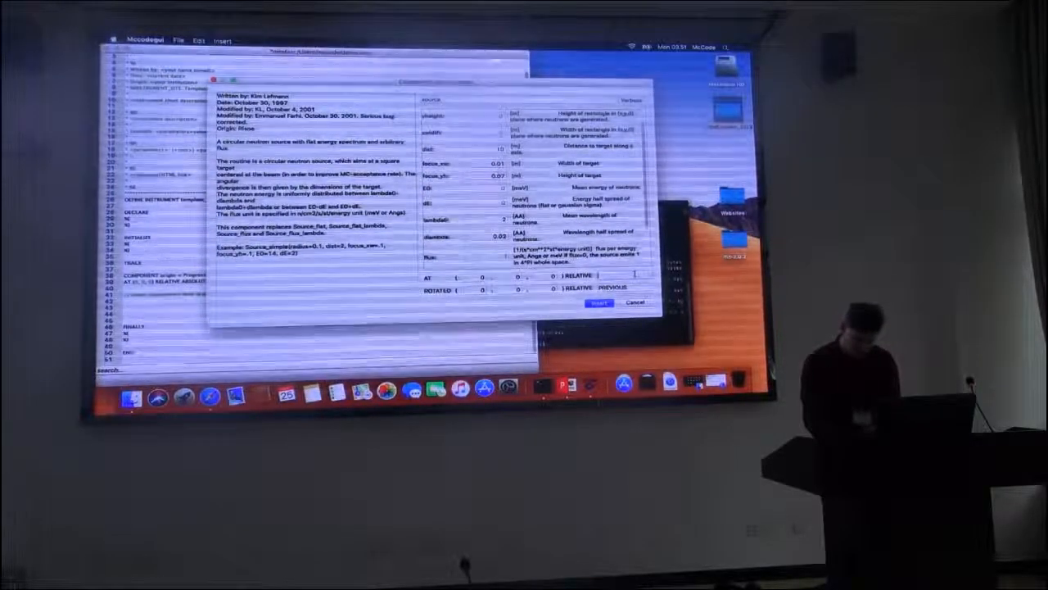
pyautogui.write('origin')
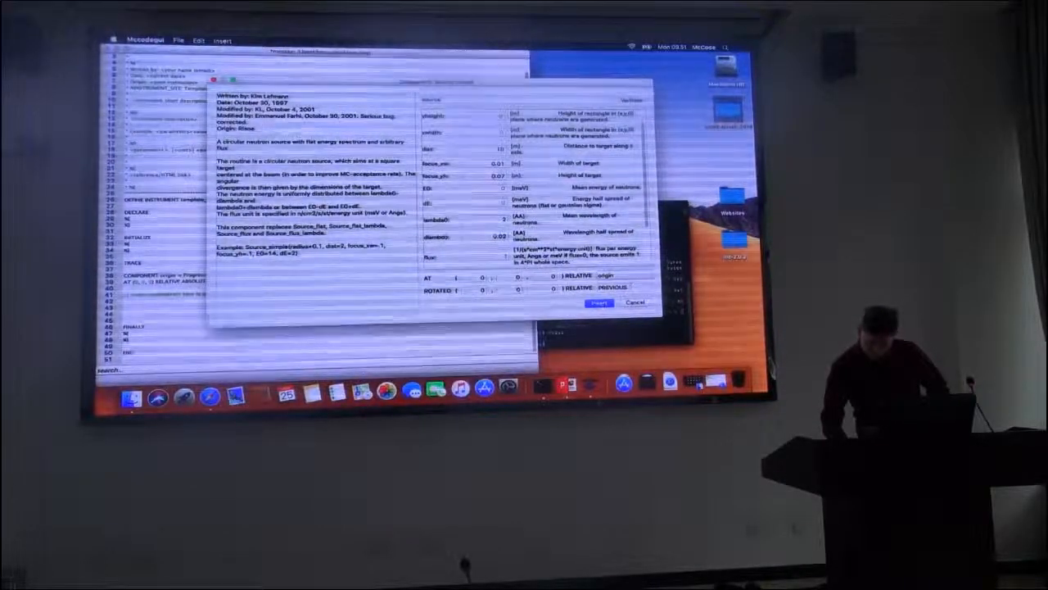
pyautogui.click(599, 302)
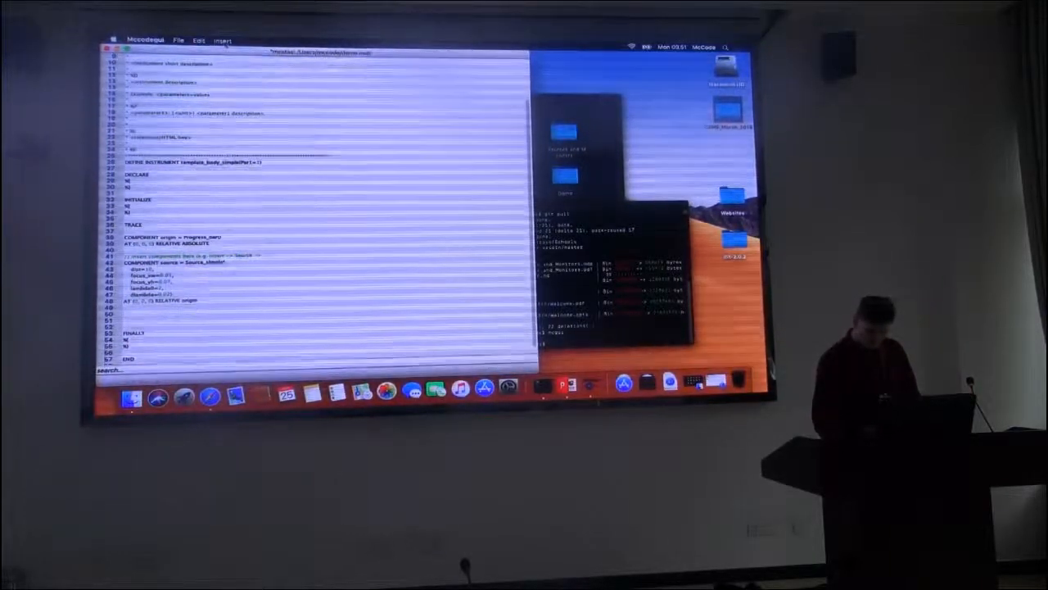
# - Insert a PowderN powder sample component after the source
pyautogui.click(223, 39)
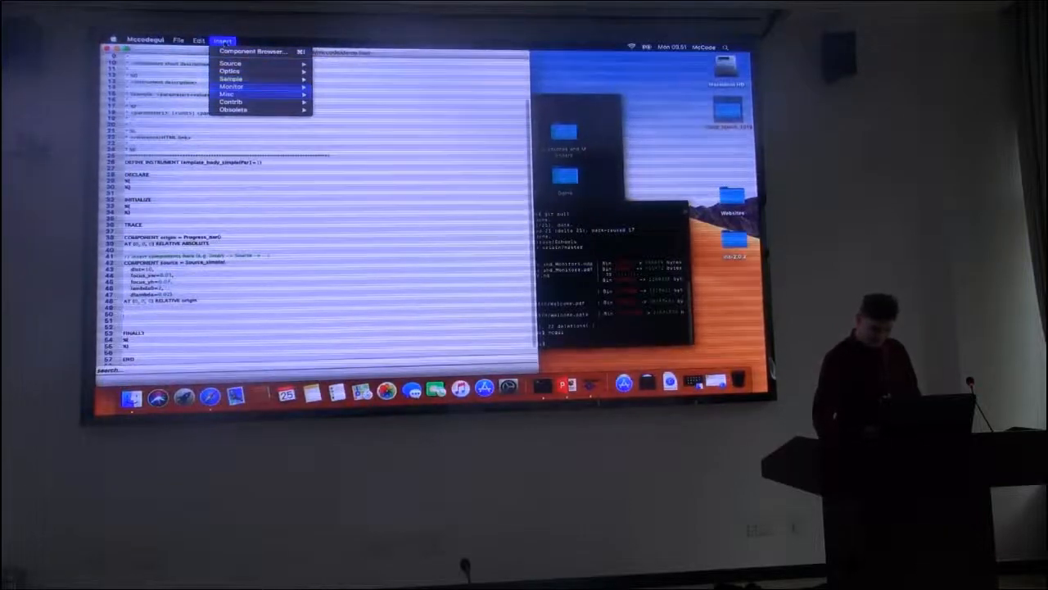
pyautogui.moveTo(231, 78)
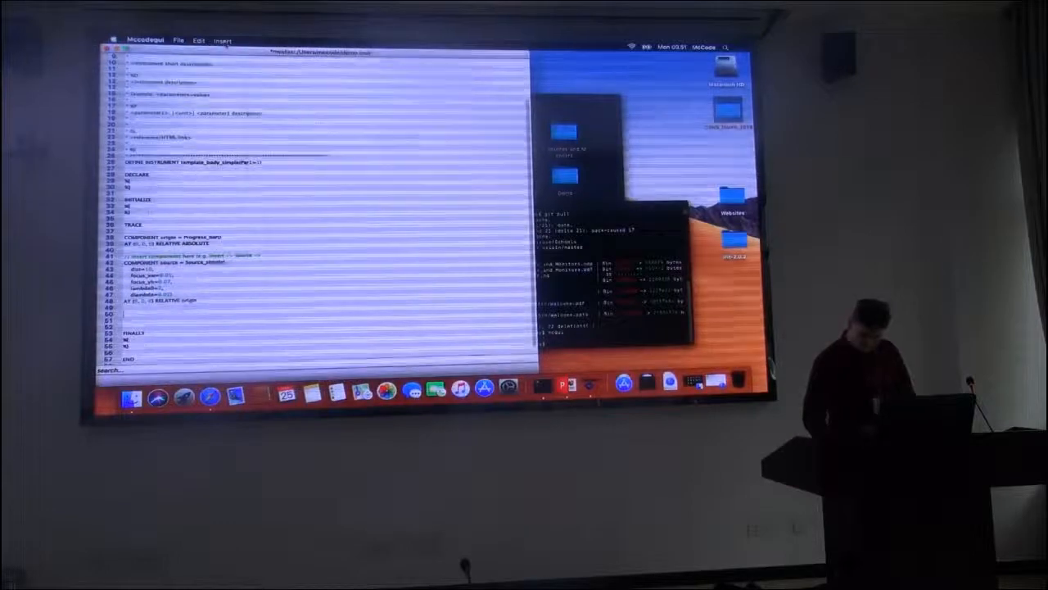
pyautogui.click(223, 39)
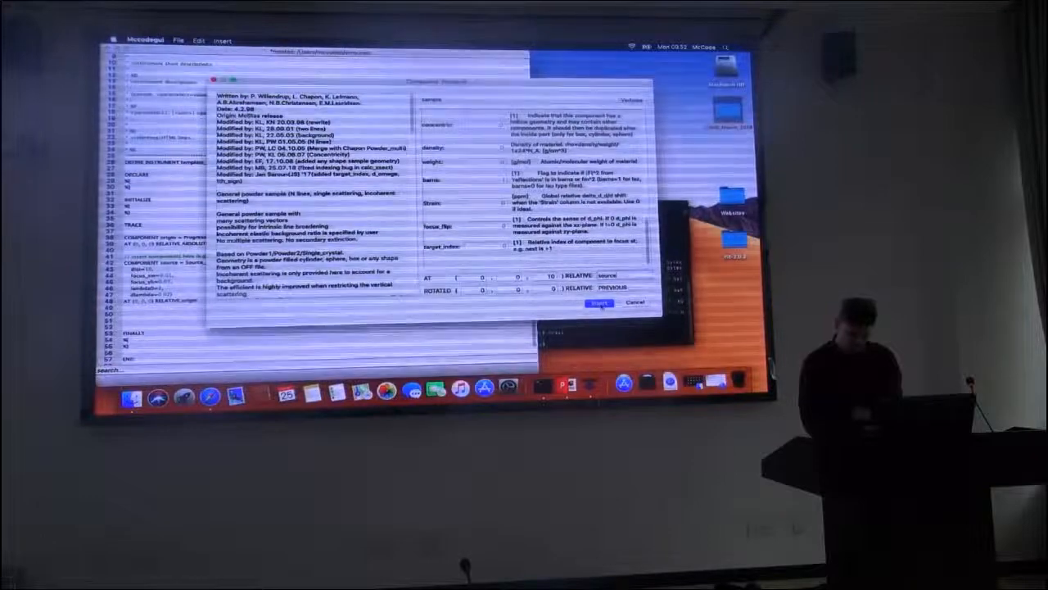
pyautogui.click(599, 302)
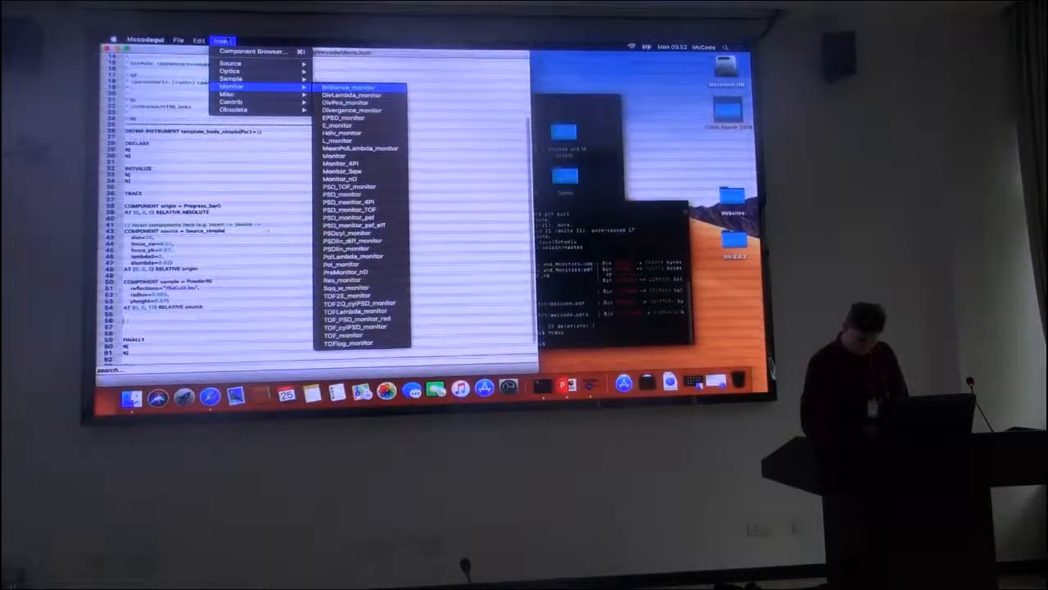
pyautogui.moveTo(341, 124)
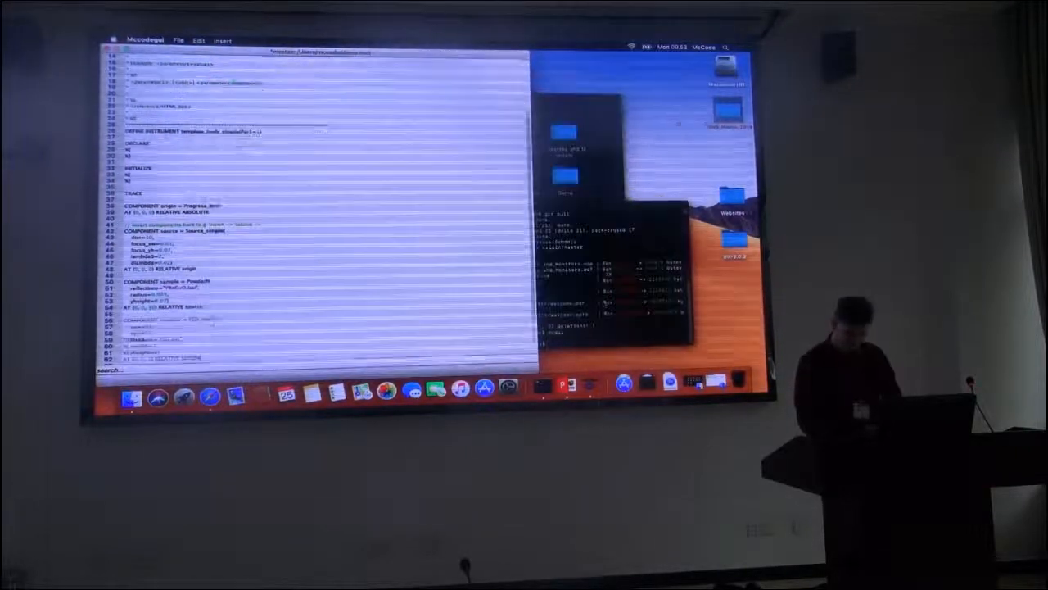
# - Add a monitor component after the powder sample and save demo.instr
pyautogui.scroll(-3)
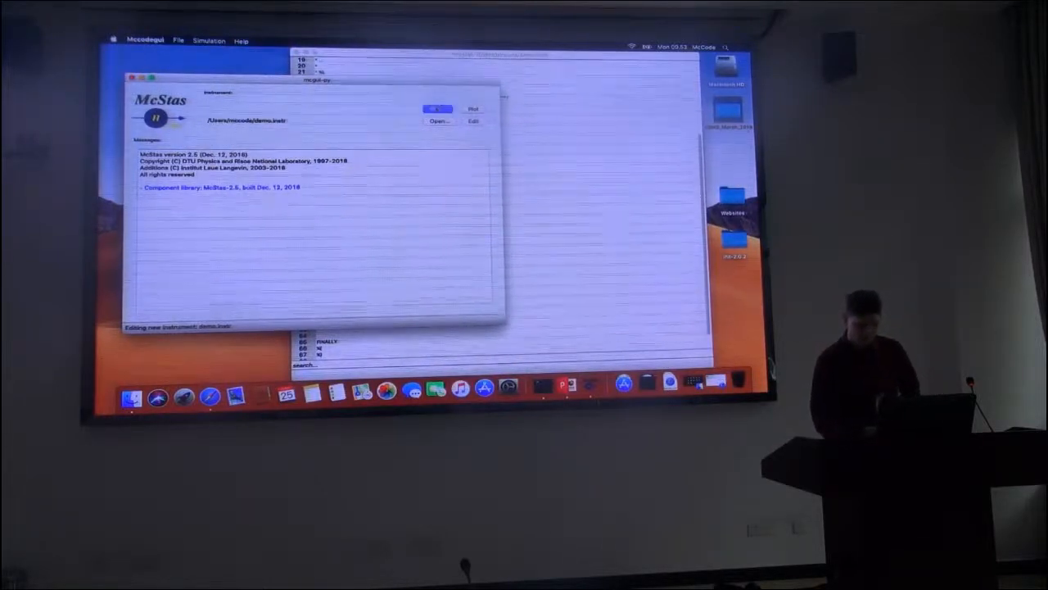
# - Compile demo and launch a 1,000,000-ray Trace run with the mcdisplay-webgl viewer
pyautogui.click(435, 108)
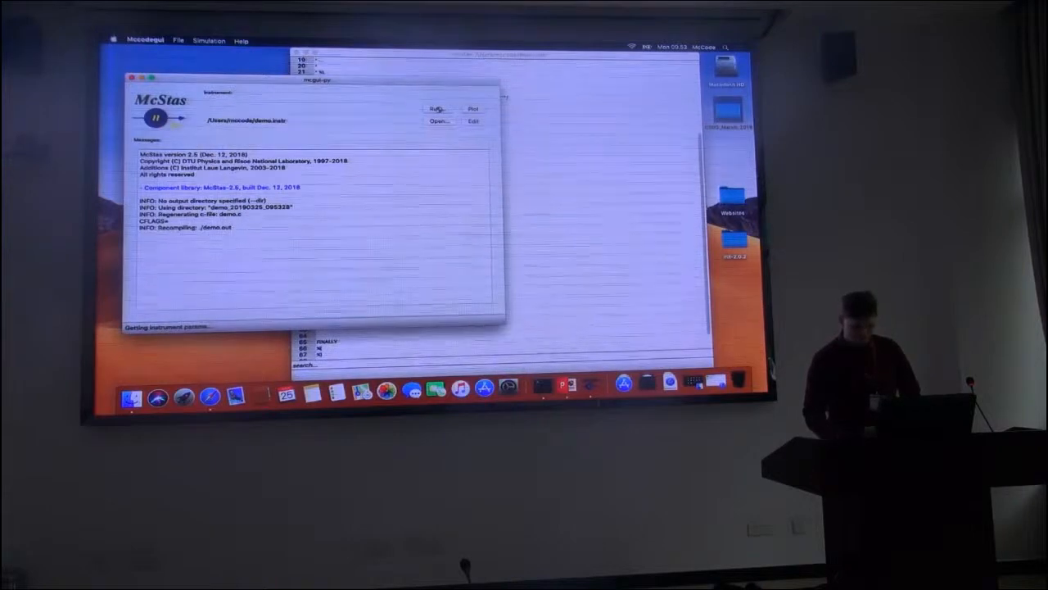
pyautogui.click(437, 108)
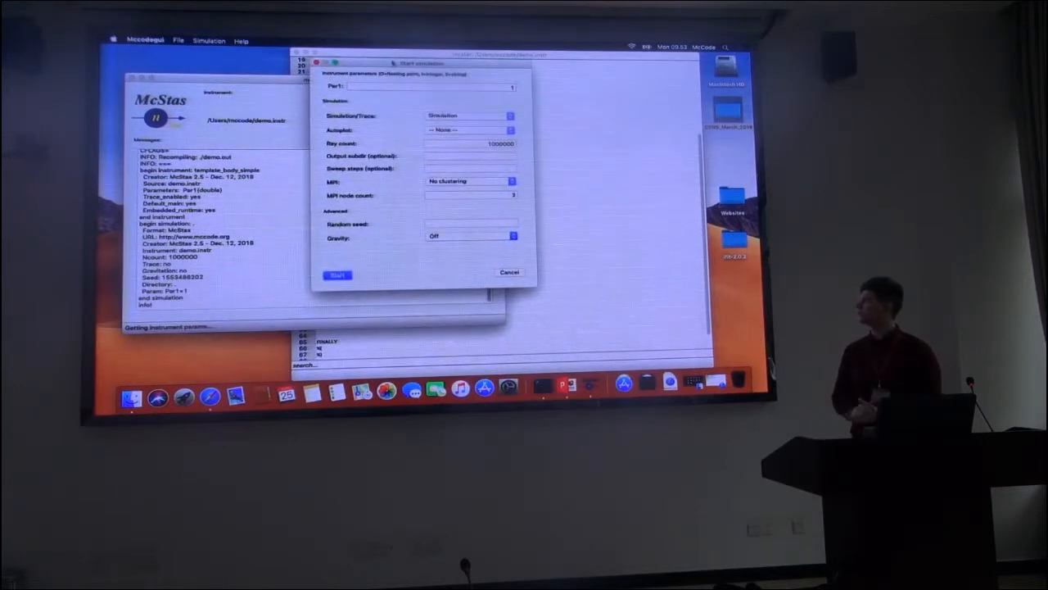
pyautogui.click(468, 114)
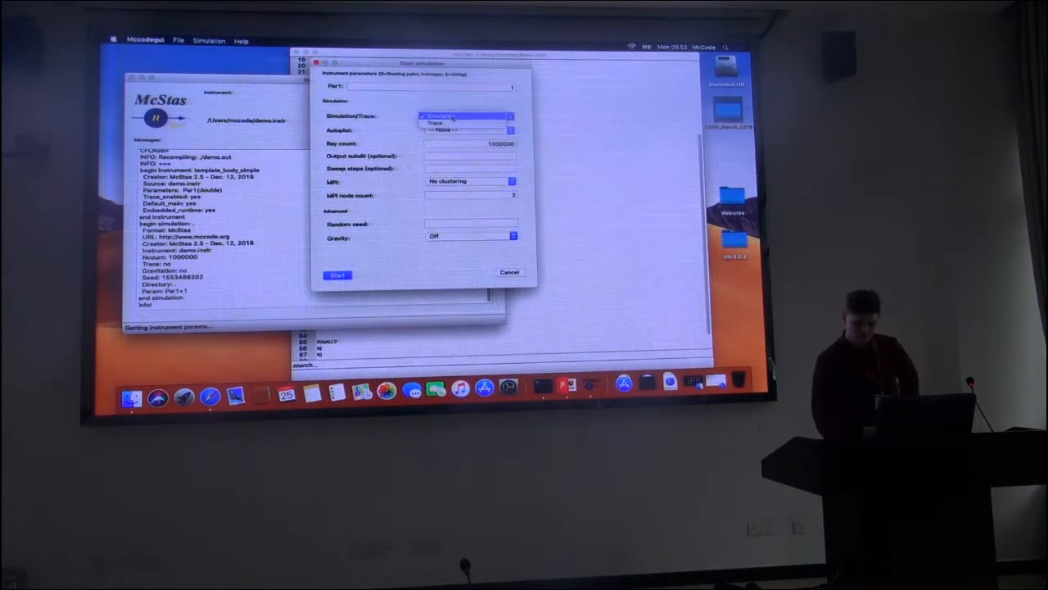
pyautogui.click(435, 121)
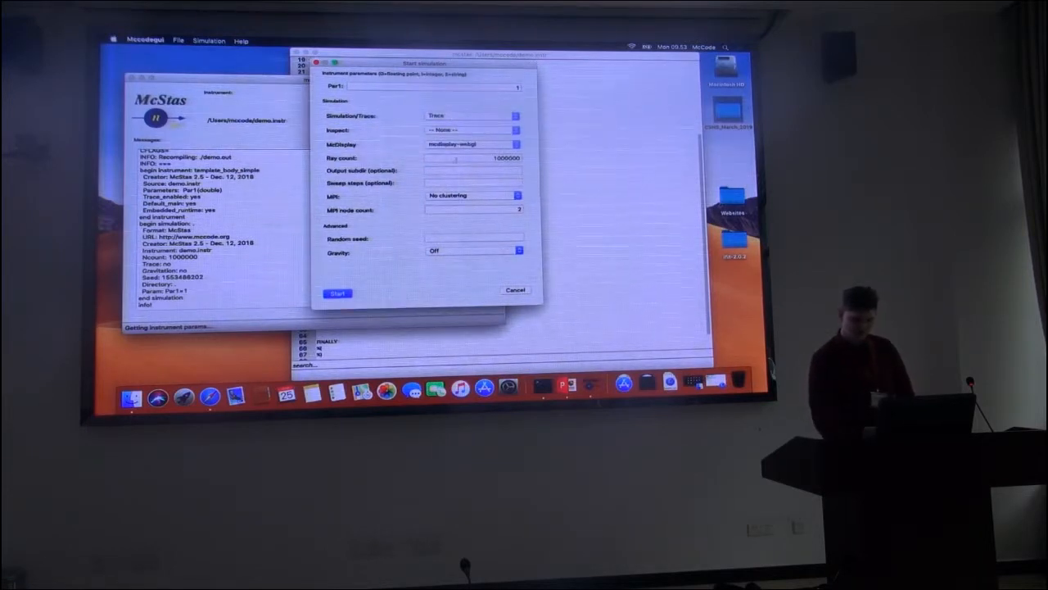
pyautogui.click(338, 293)
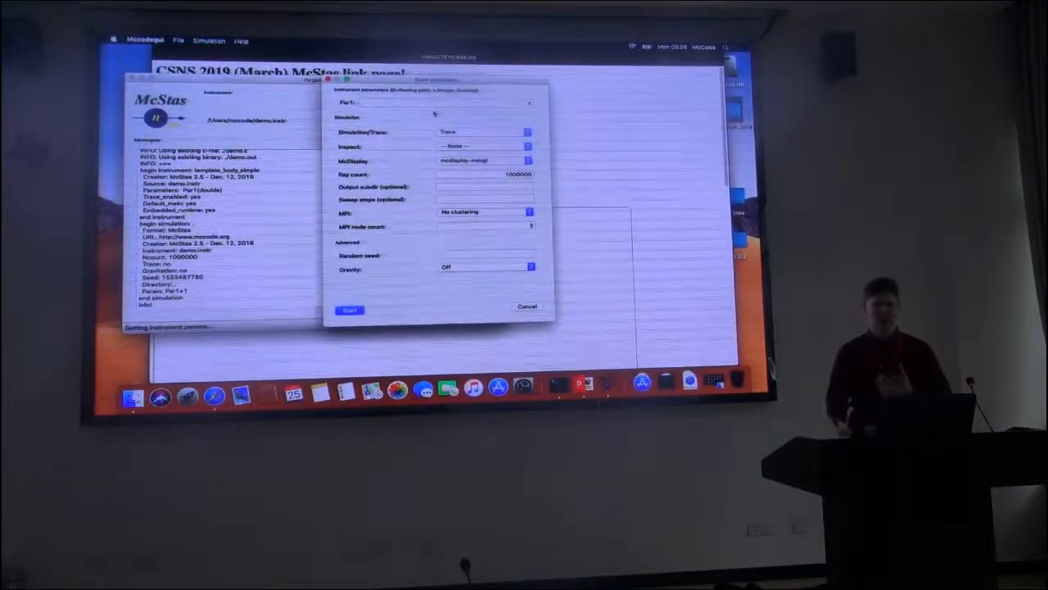
# - Switch the run back to Simulation mode and start the 1000000-ray simulation
pyautogui.click(483, 131)
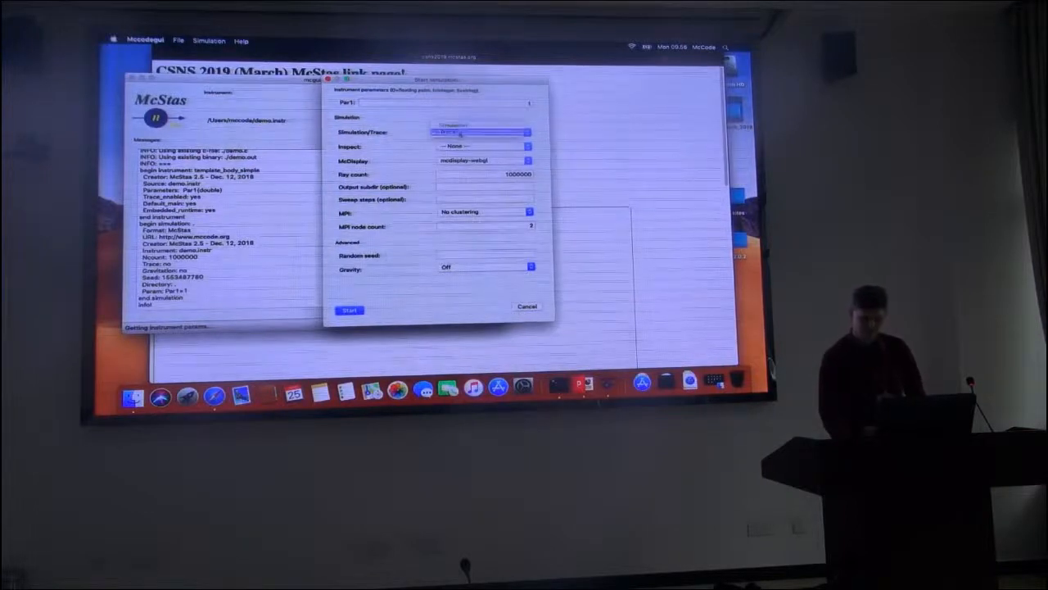
pyautogui.click(483, 131)
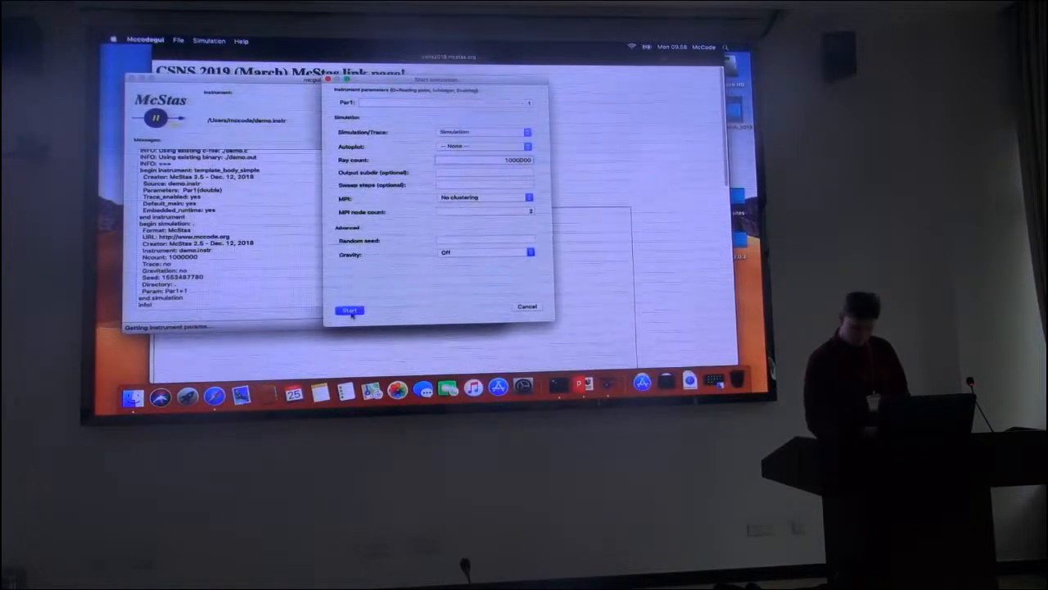
pyautogui.click(351, 310)
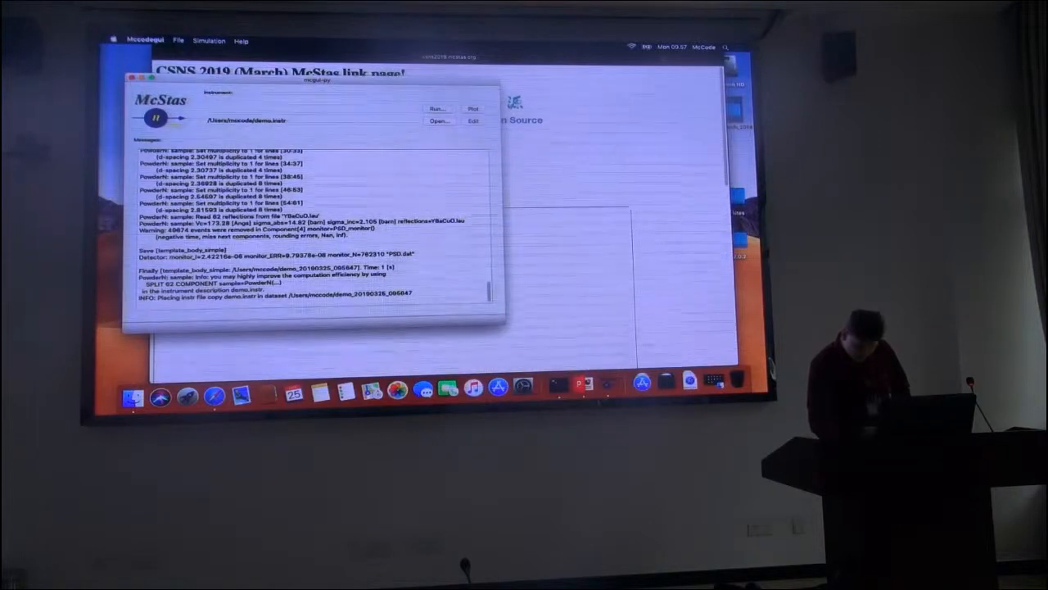
# - Plot the simulation's detector results with mcplot on the dated output dataset
pyautogui.click(472, 109)
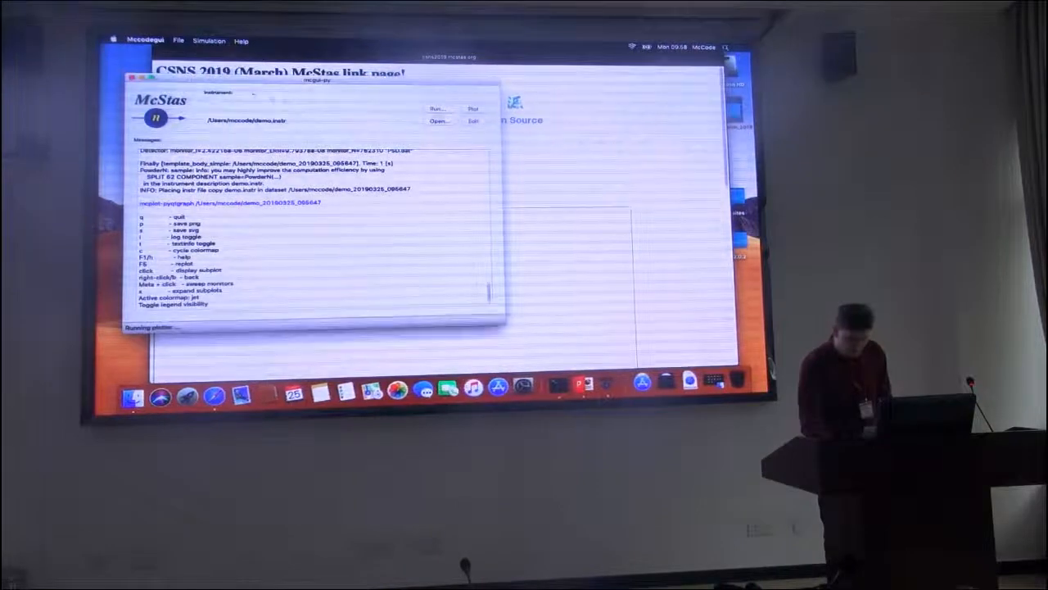
# - Launch another 1,000,000-ray simulation run of the demo instrument
pyautogui.click(437, 109)
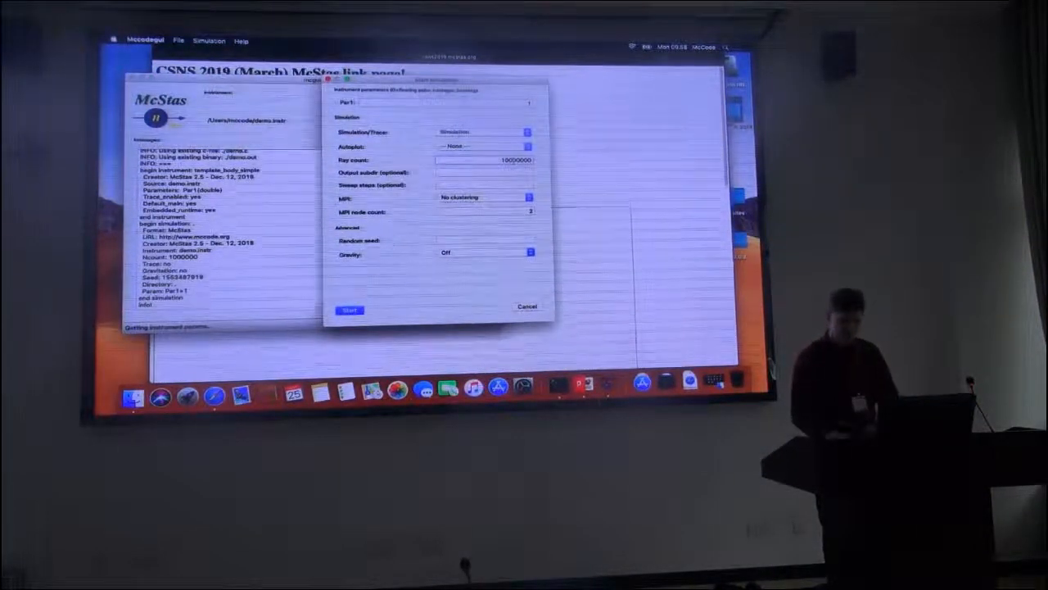
pyautogui.click(350, 309)
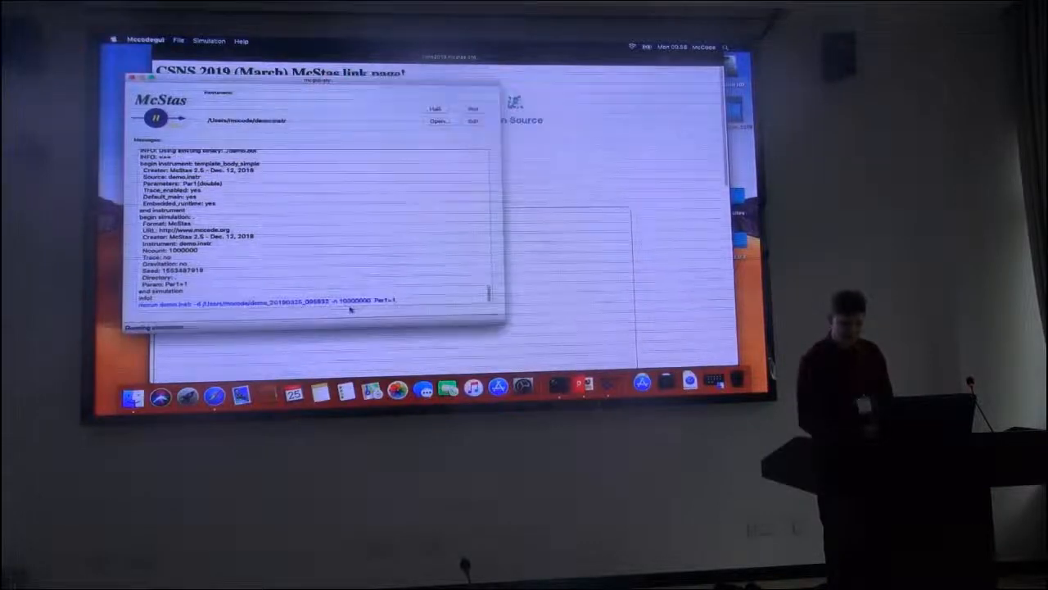